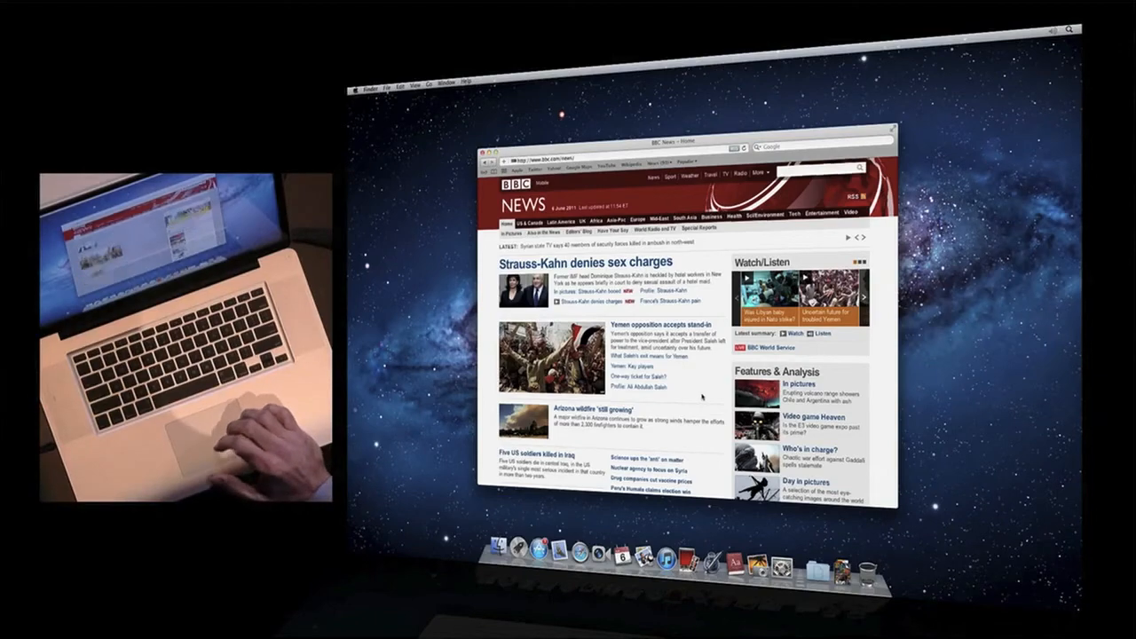
- Open the context menu for the word 'uncertainty' in the Yemen opposition story
scroll("down", 3)
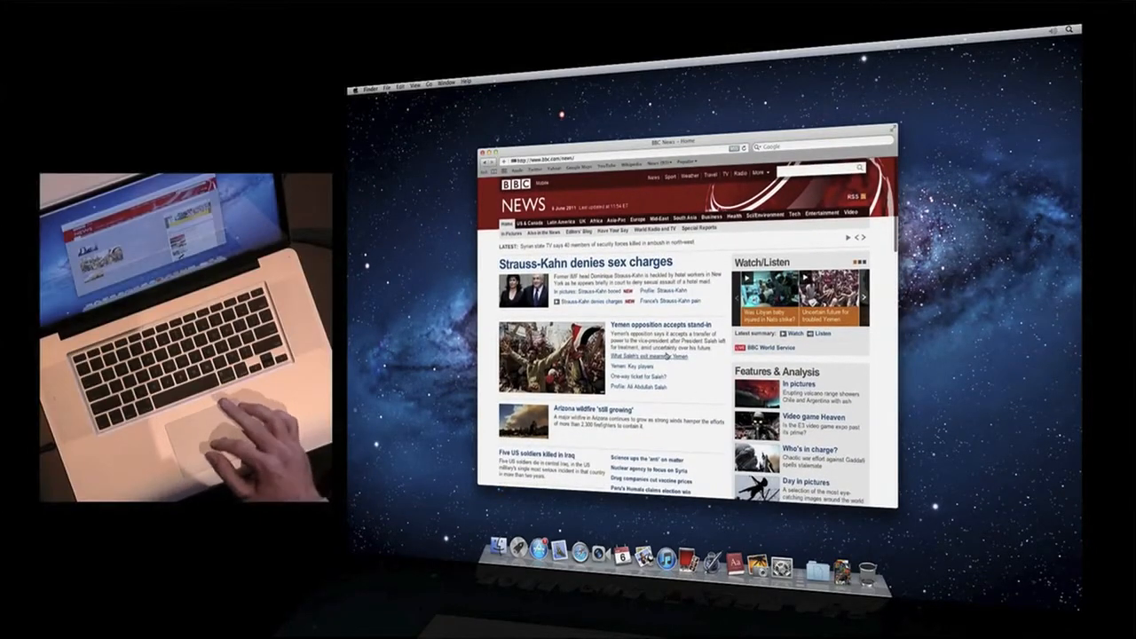
right_click(665, 358)
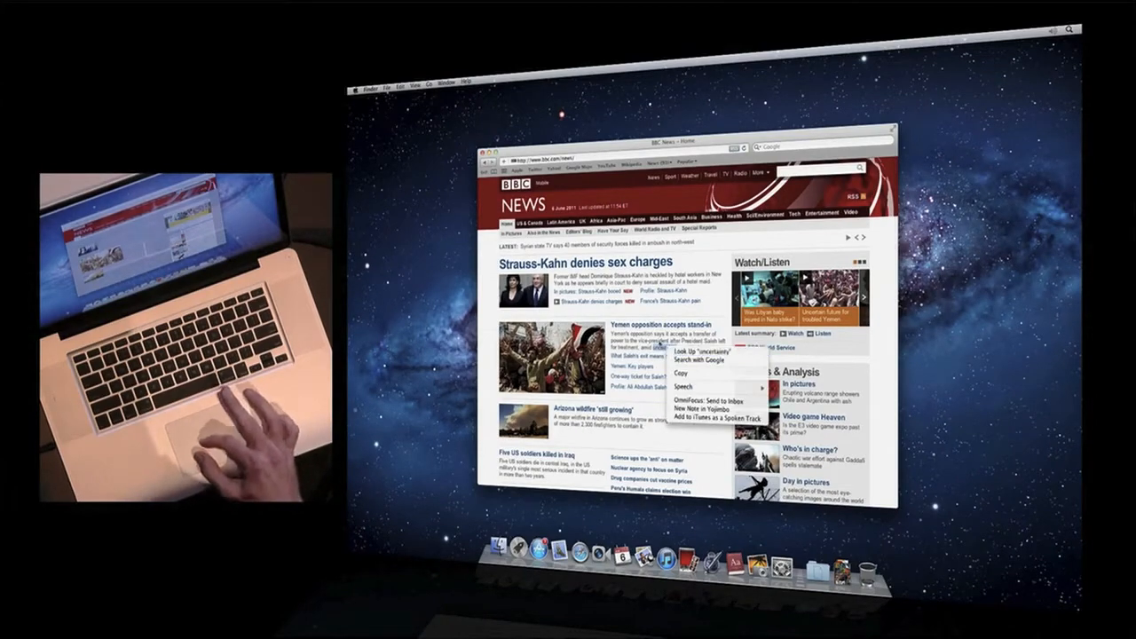